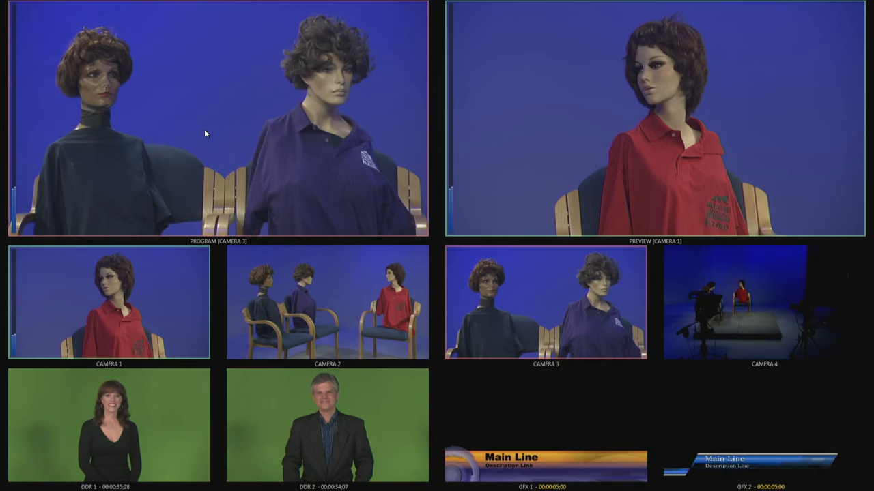
- Show the Hardware Configuration Input list of eight auto-detected SDI inputs beside the Program monitor
{"action": "left_click", "coordinate": [252, 240]}
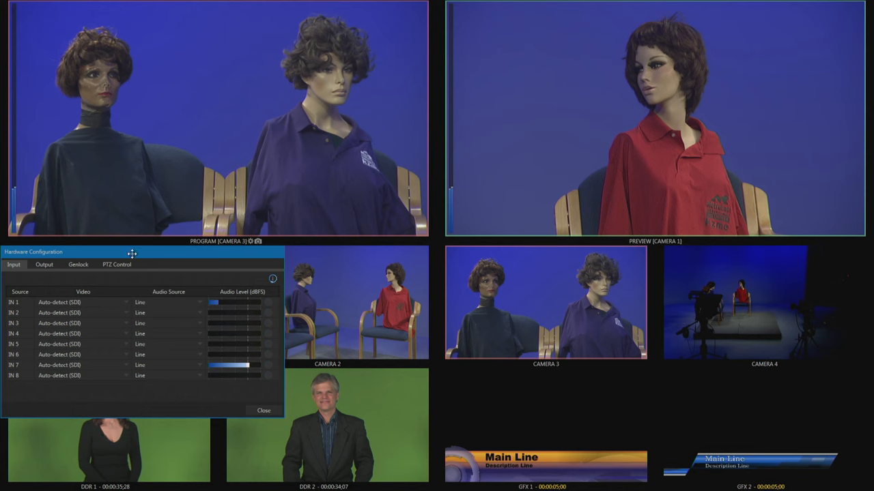
{"action": "left_click_drag", "start_coordinate": [133, 251], "coordinate": [190, 69]}
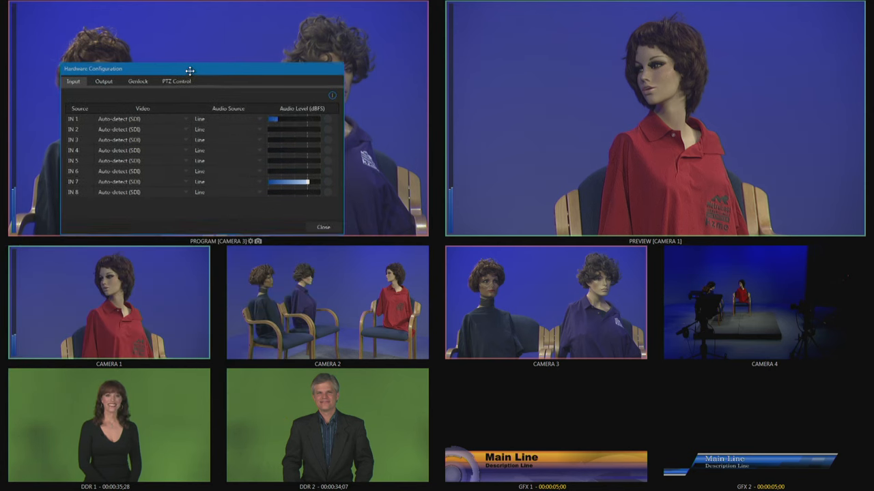
{"action": "left_click_drag", "start_coordinate": [190, 68], "coordinate": [185, 126]}
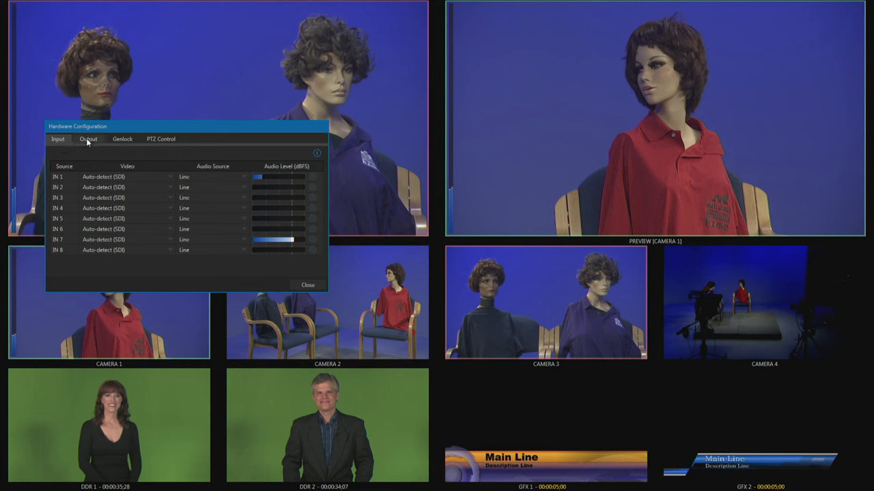
- Show the Output assignments with Program on MIX 1 and Cameras 1-3 on MIX 2-4
{"action": "left_click", "coordinate": [88, 139]}
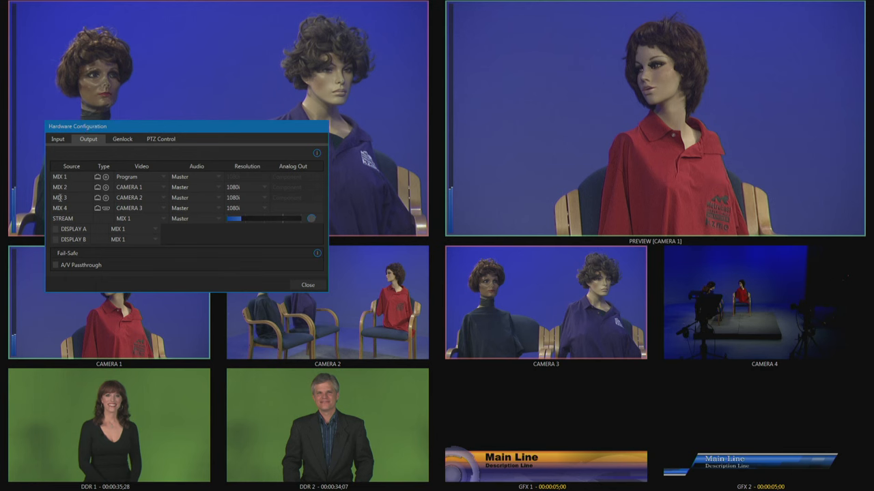
{"action": "left_click", "coordinate": [142, 177]}
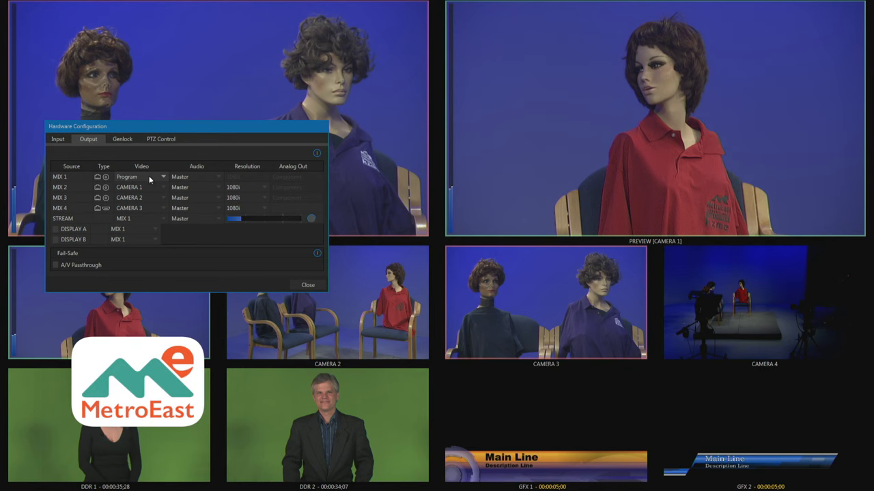
- Assign Program to MIX 1 and Camera 1, 2, 3 inputs to MIX 2, 3, 4
{"action": "left_click", "coordinate": [163, 177]}
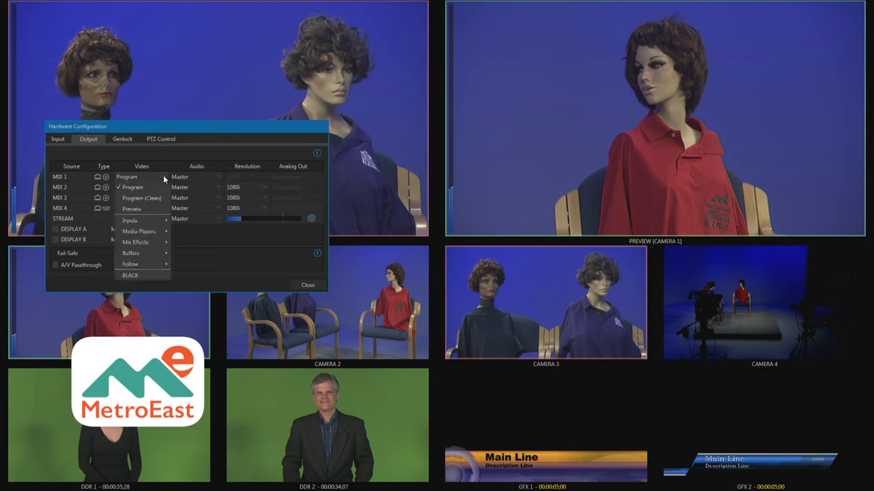
{"action": "mouse_move", "coordinate": [134, 187]}
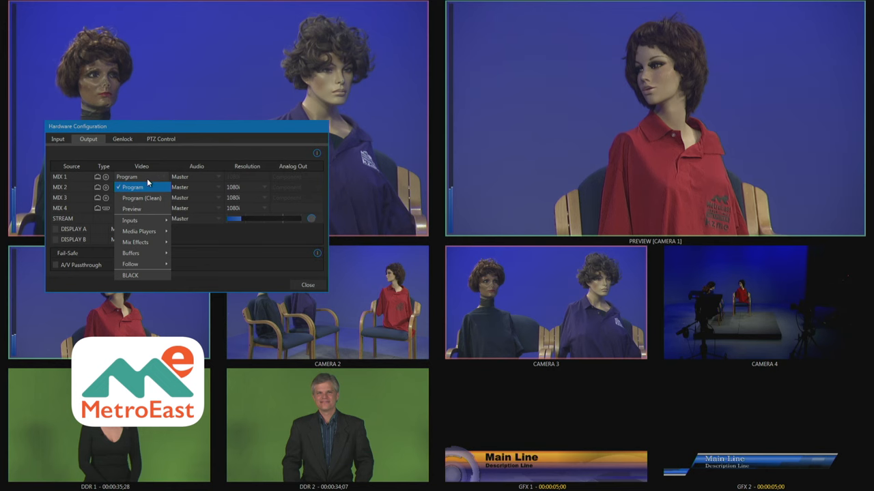
{"action": "mouse_move", "coordinate": [143, 198]}
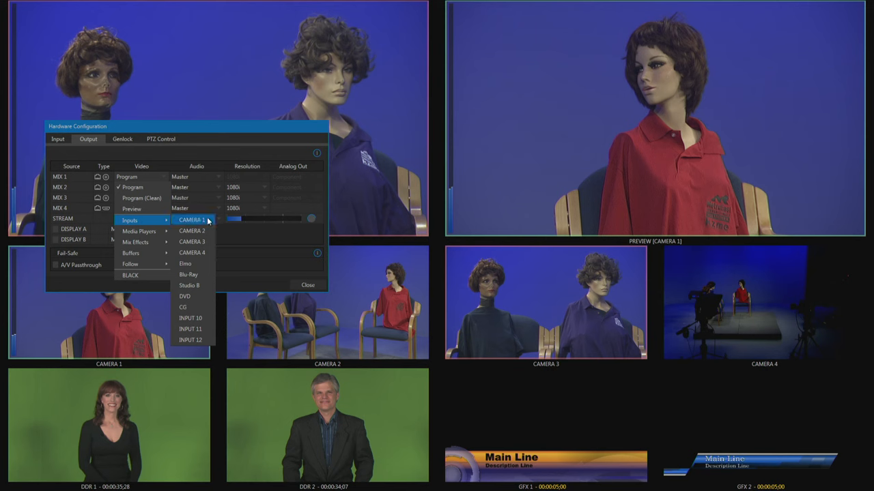
{"action": "mouse_move", "coordinate": [191, 241]}
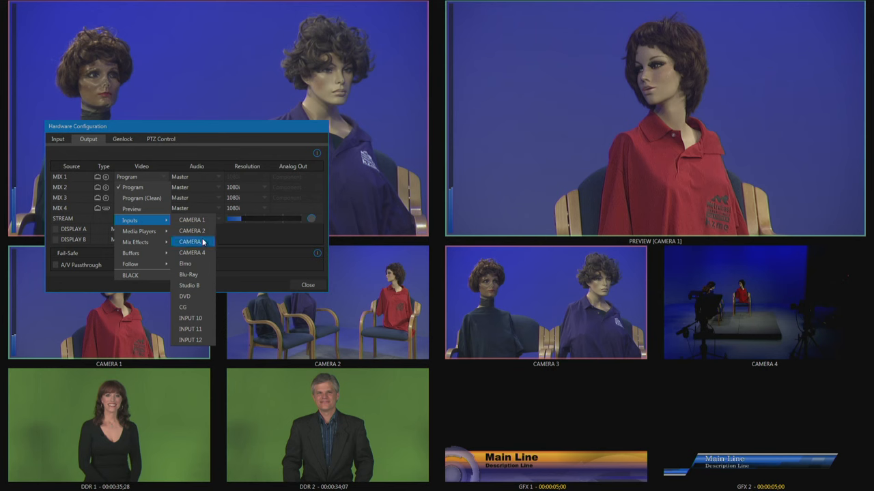
{"action": "left_click", "coordinate": [192, 242]}
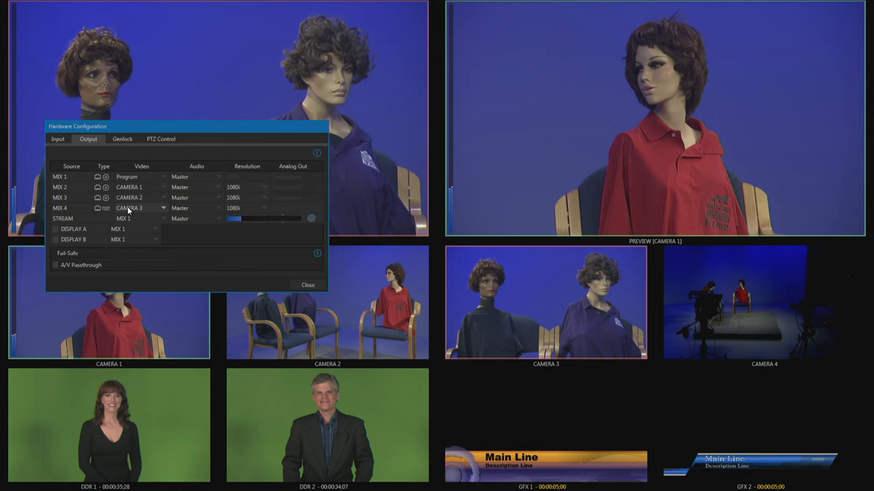
{"action": "left_click", "coordinate": [142, 219]}
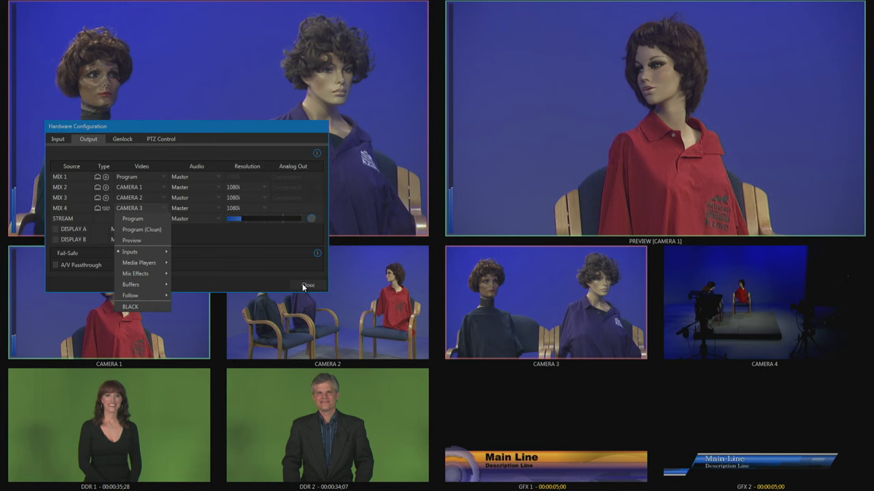
- Close Hardware Configuration and enable MIX 1 capture in Record Configuration
{"action": "left_click", "coordinate": [309, 285]}
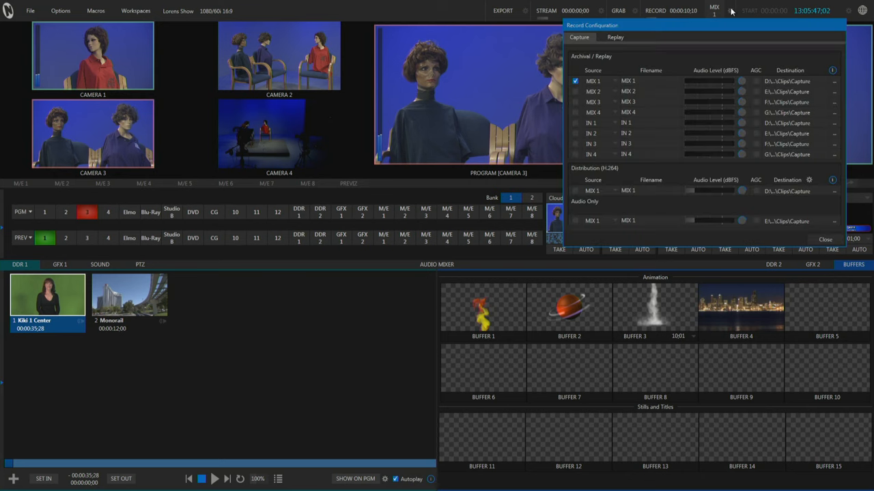
{"action": "mouse_move", "coordinate": [584, 88]}
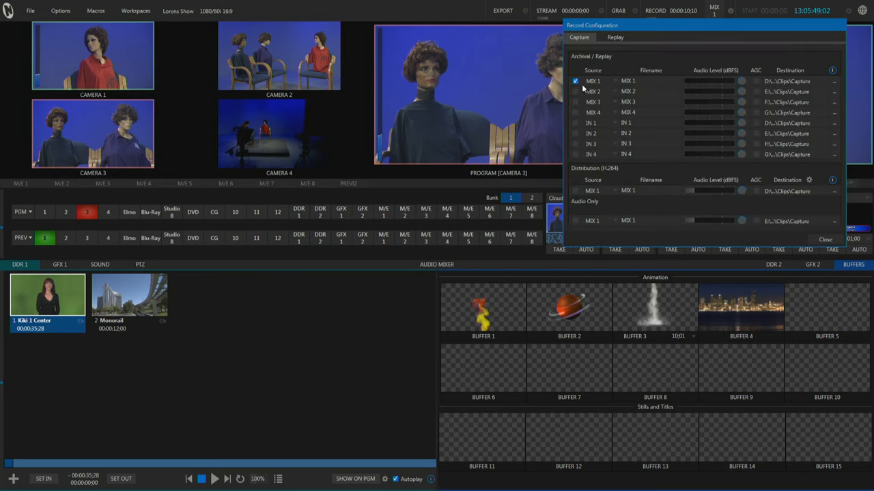
{"action": "left_click", "coordinate": [576, 80]}
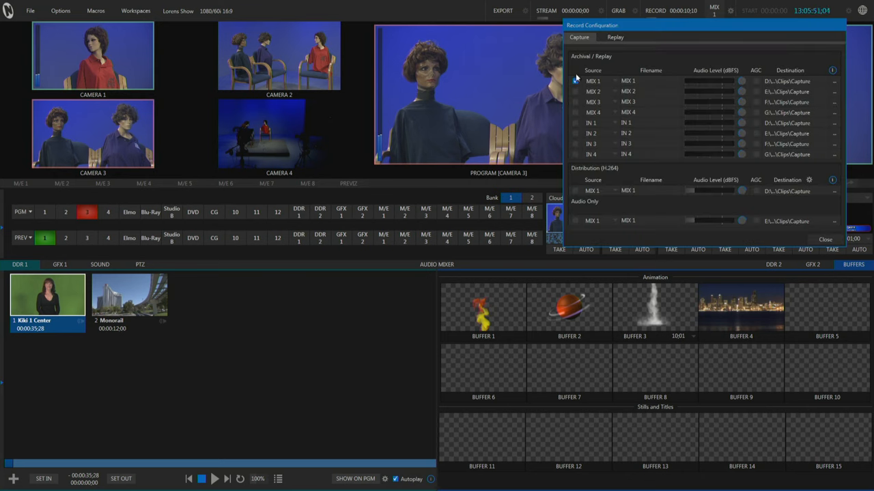
{"action": "left_click", "coordinate": [576, 81]}
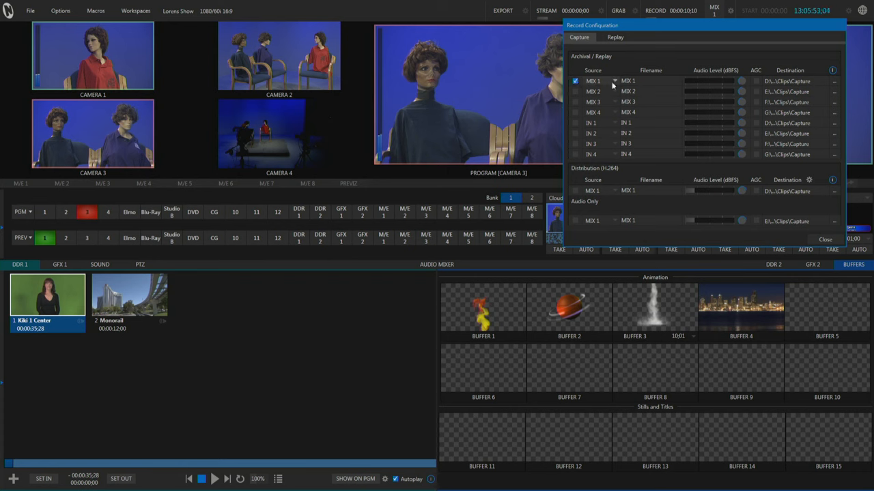